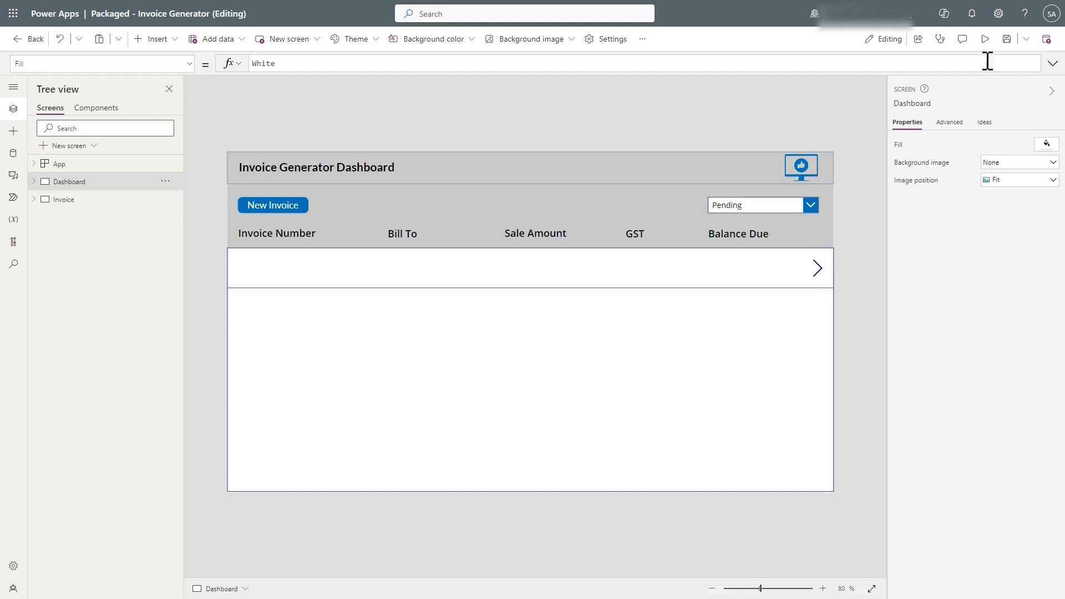
# Step: Run the Invoice Generator app in preview to reach the empty Pending dashboard
pyautogui.click(984, 39)
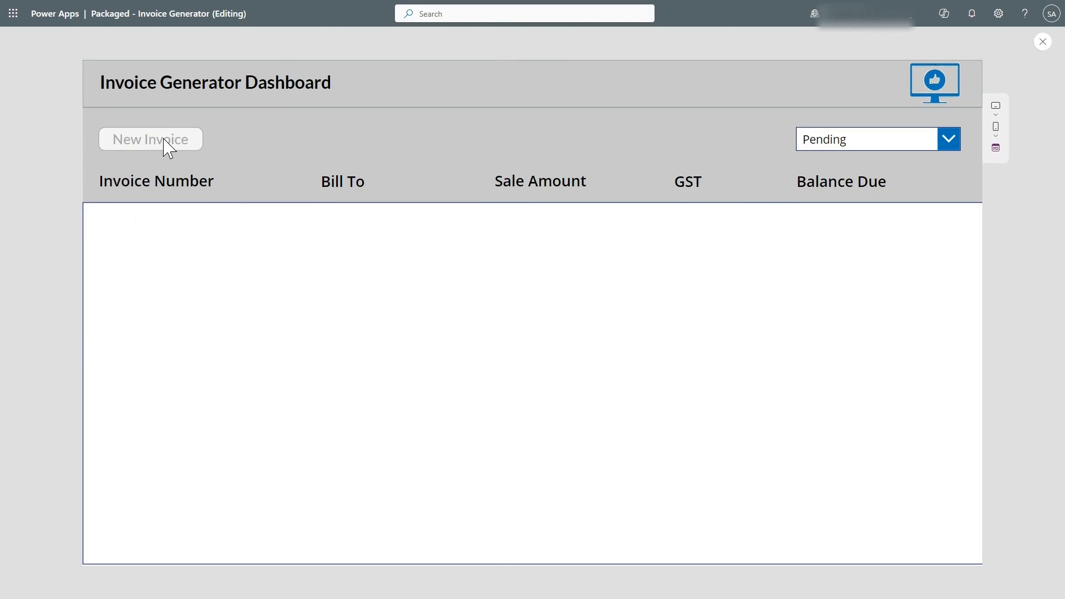
# Step: Start a new invoice billed to Test Customer and add a Consulting line item
pyautogui.click(150, 140)
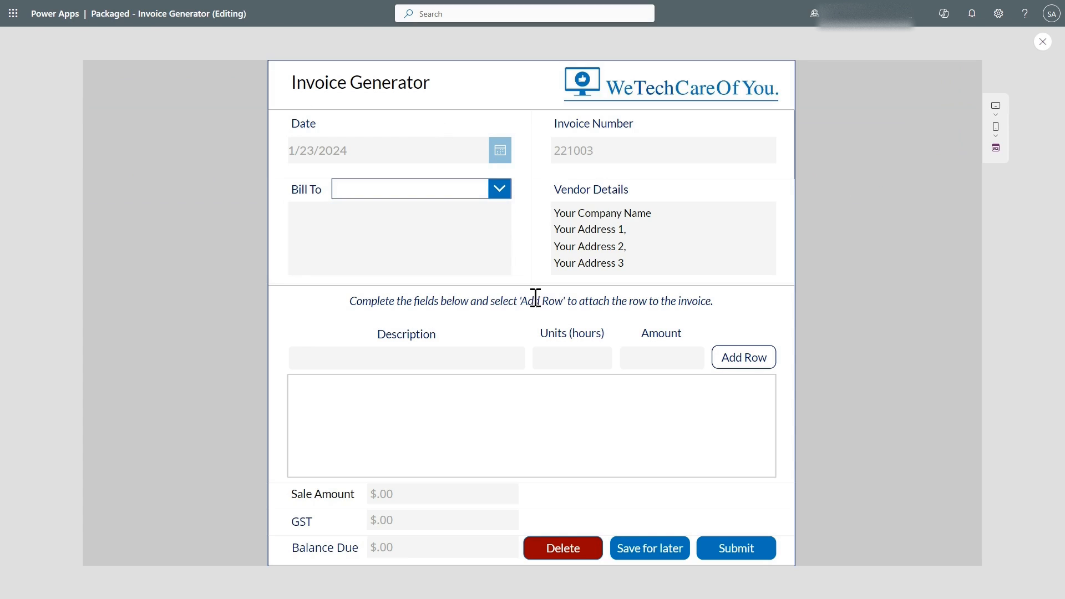
pyautogui.click(399, 238)
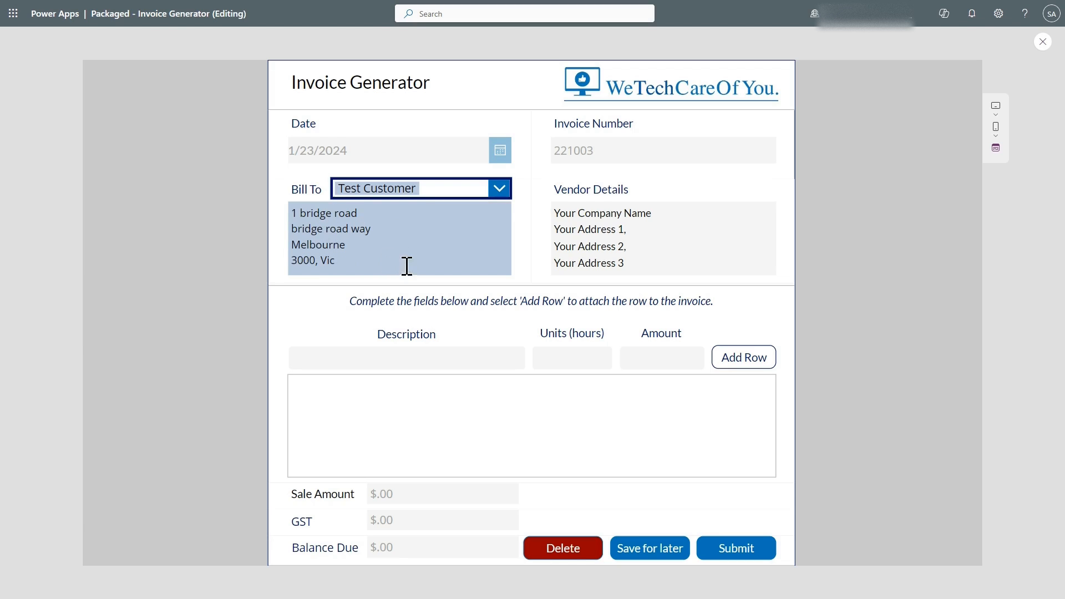
pyautogui.click(406, 357)
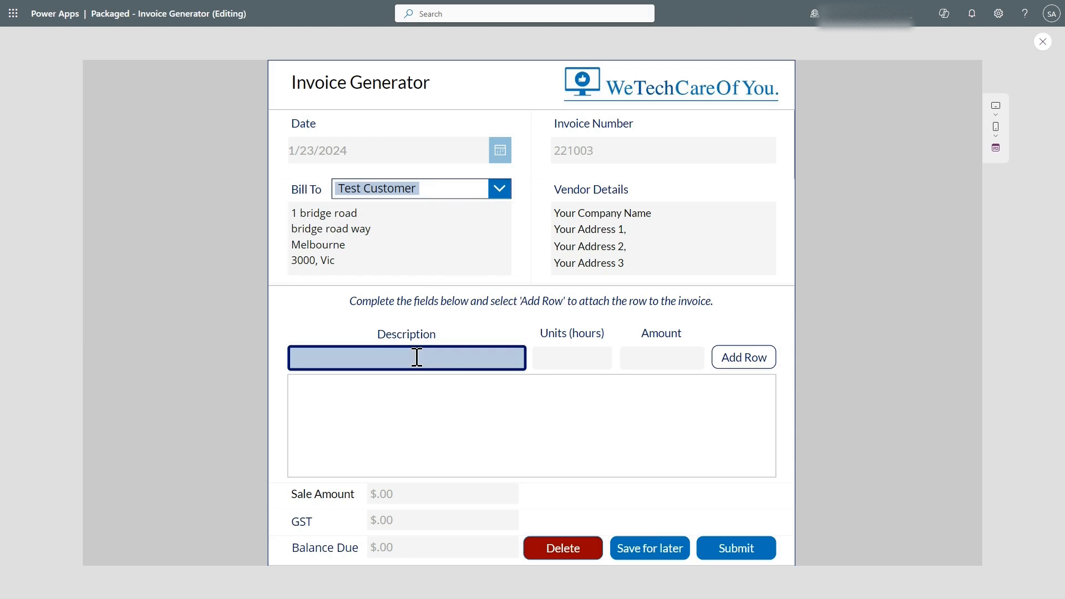
pyautogui.write('c')
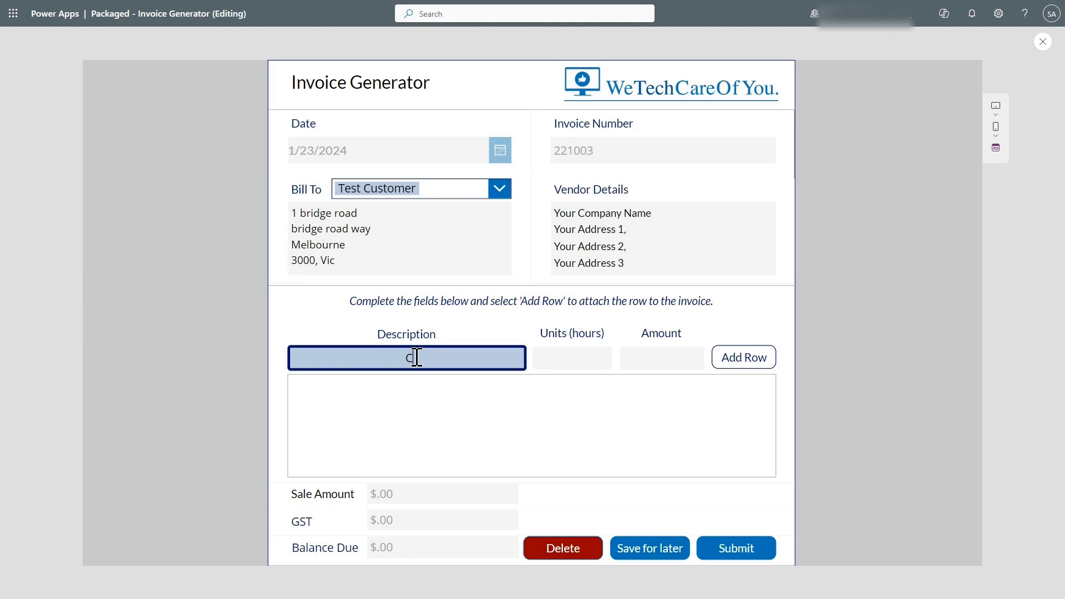
pyautogui.write('onsult')
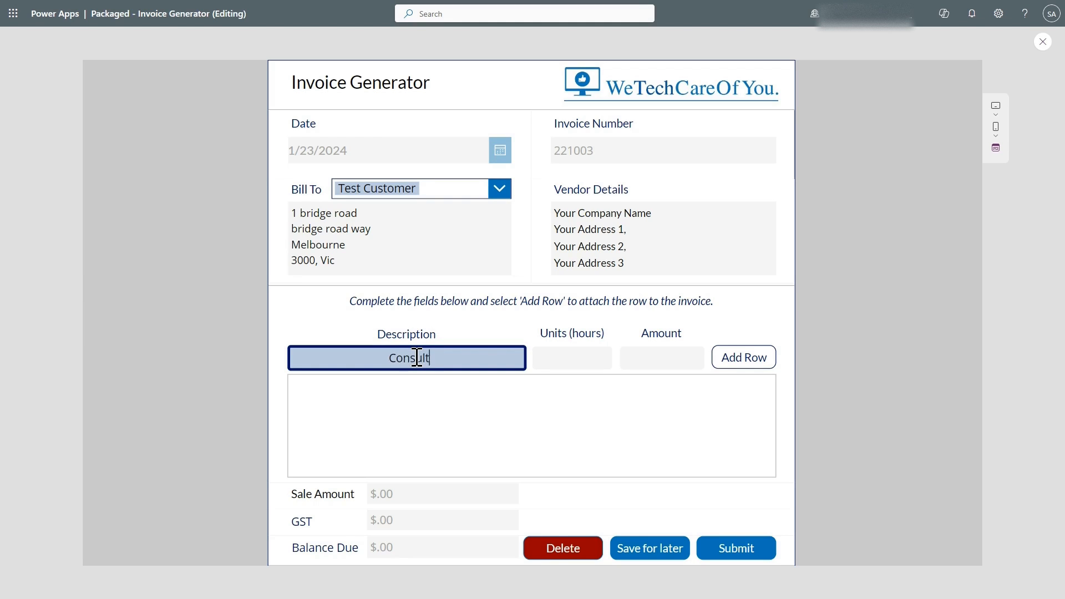
pyautogui.click(572, 358)
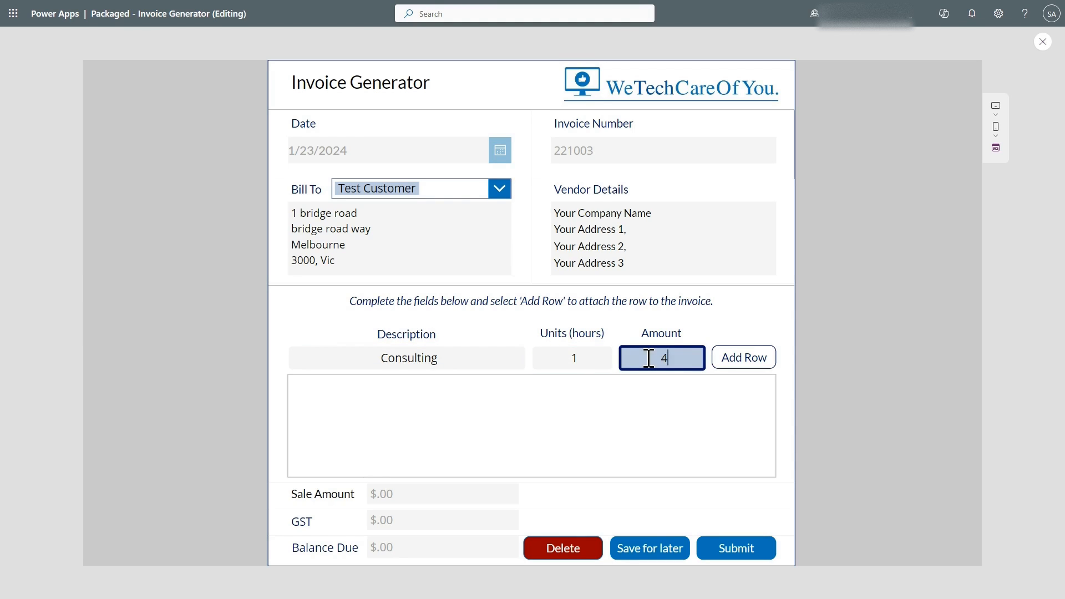
pyautogui.click(743, 356)
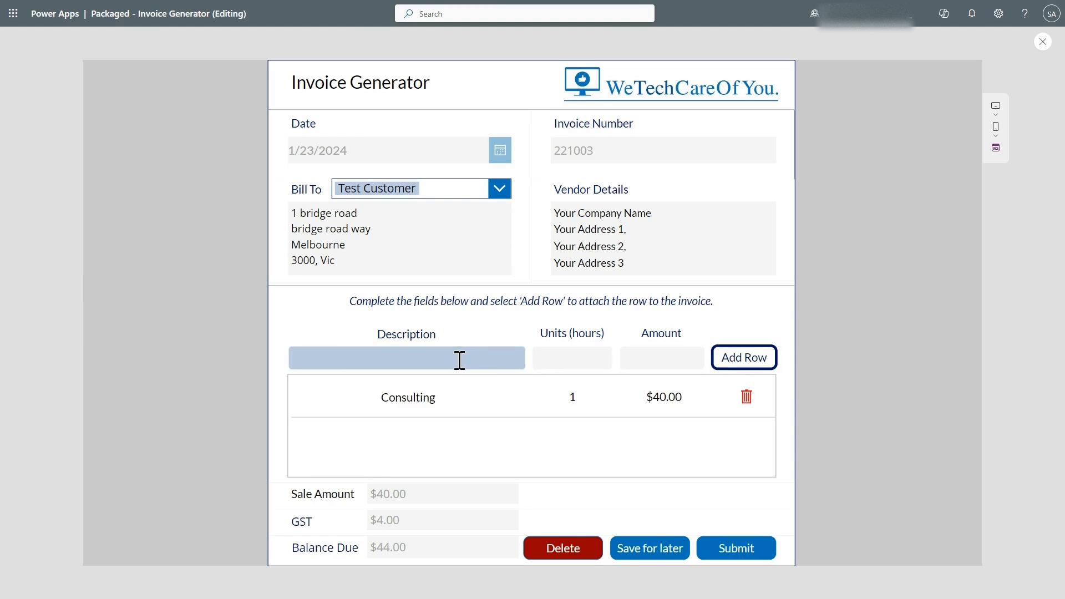
# Step: Add a Development line with 1 hour and save the $220.00 invoice for later as pending
pyautogui.write('Develop')
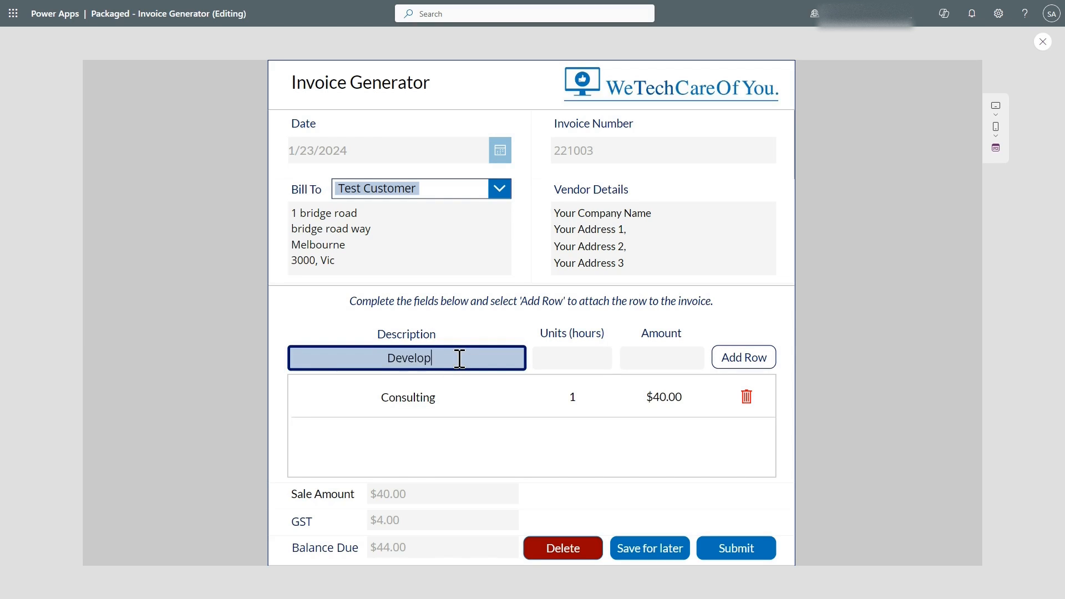
pyautogui.click(571, 358)
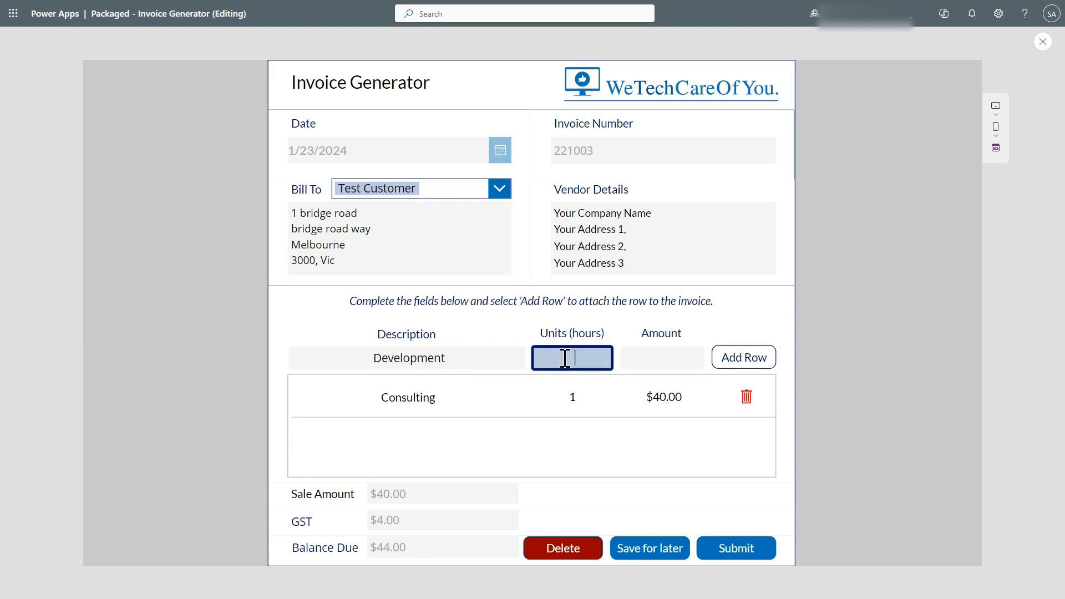
pyautogui.write('1')
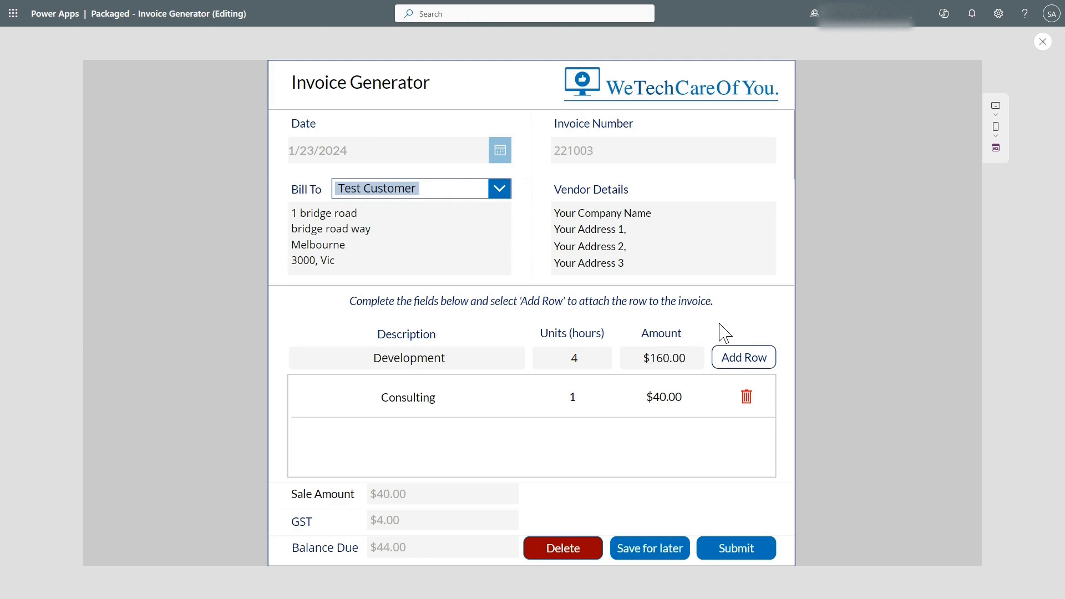
pyautogui.click(743, 357)
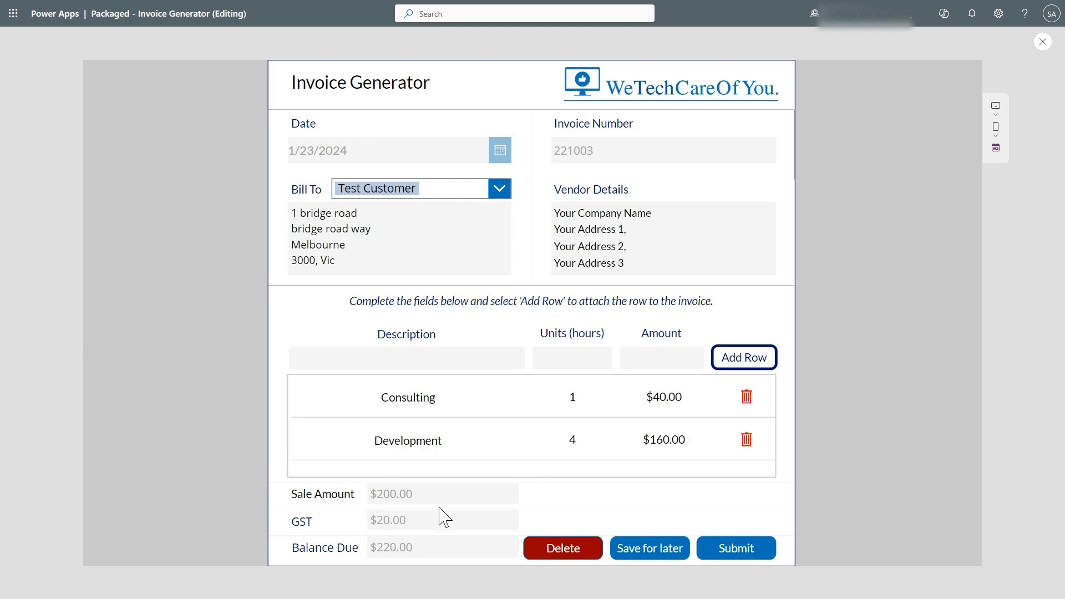
pyautogui.moveTo(397, 507)
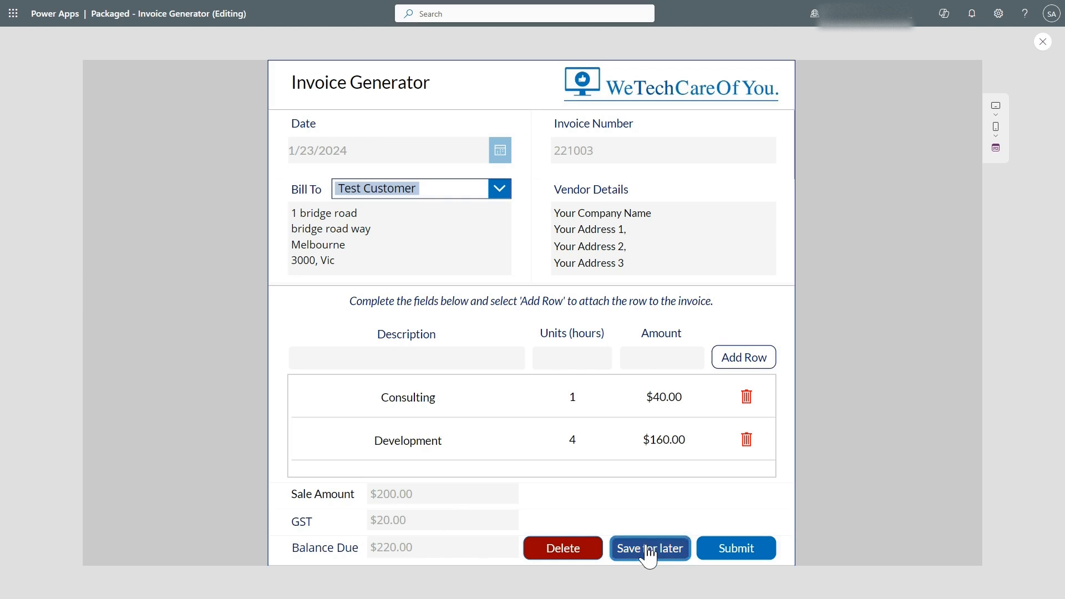
pyautogui.click(648, 548)
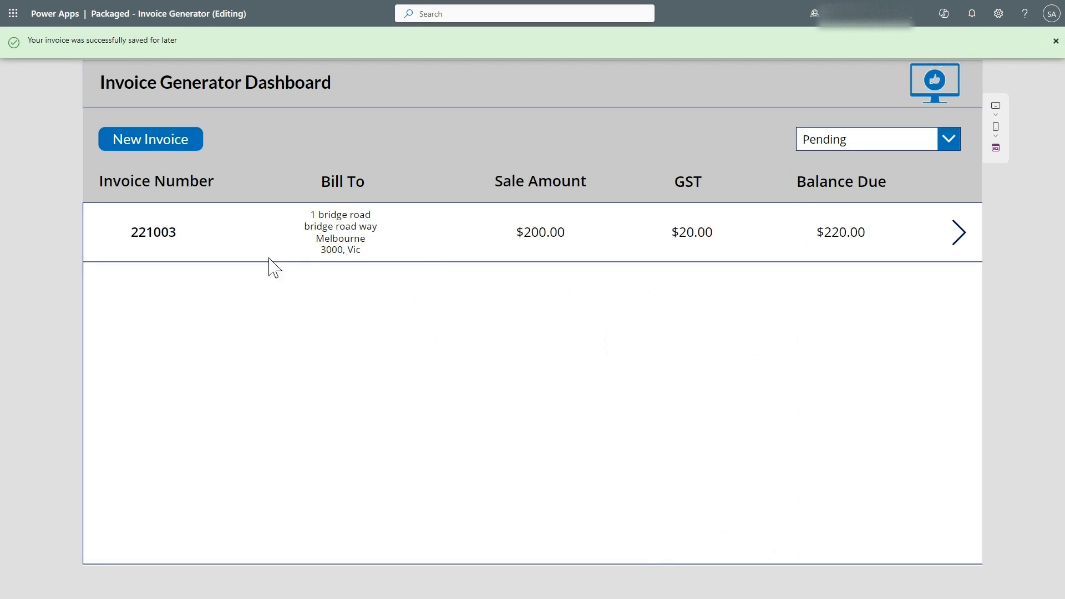
pyautogui.moveTo(422, 252)
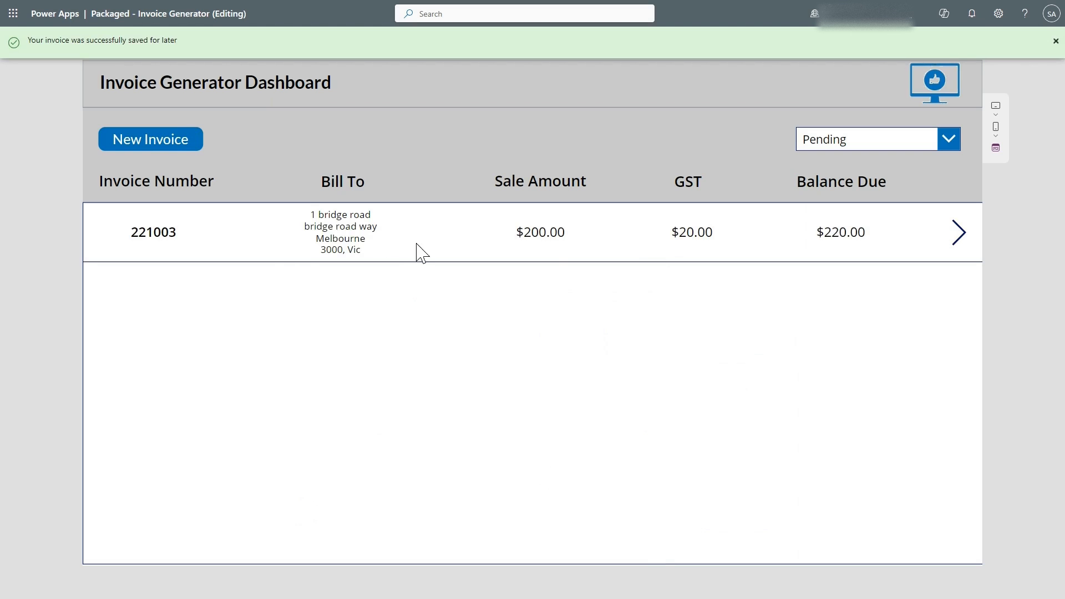
pyautogui.moveTo(405, 244)
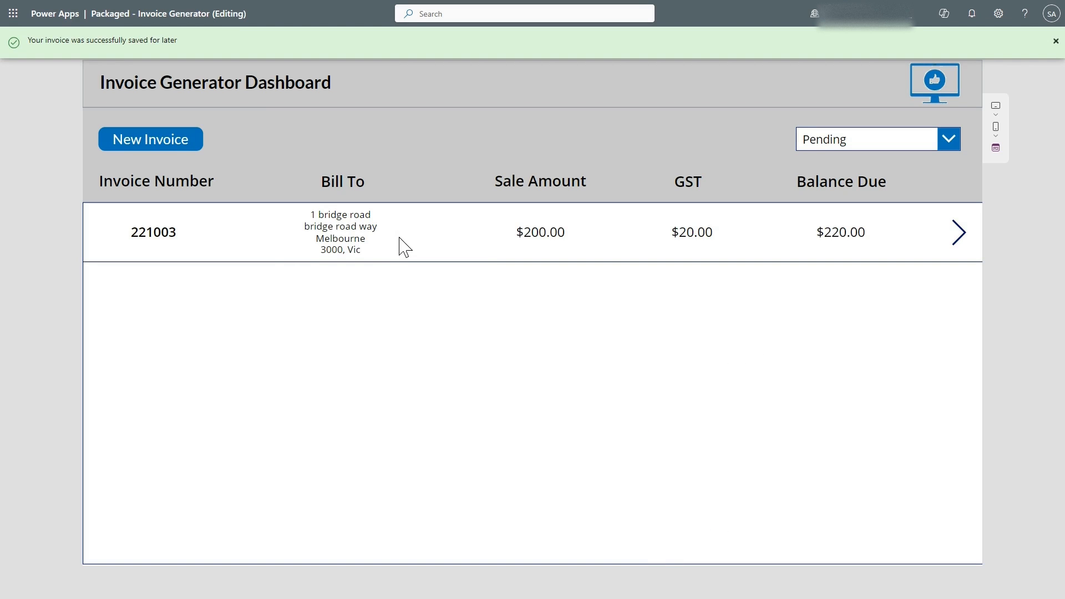
# Step: Reopen the pending invoice, add a 'development 2' line bringing it to $352.00, and submit it
pyautogui.click(957, 232)
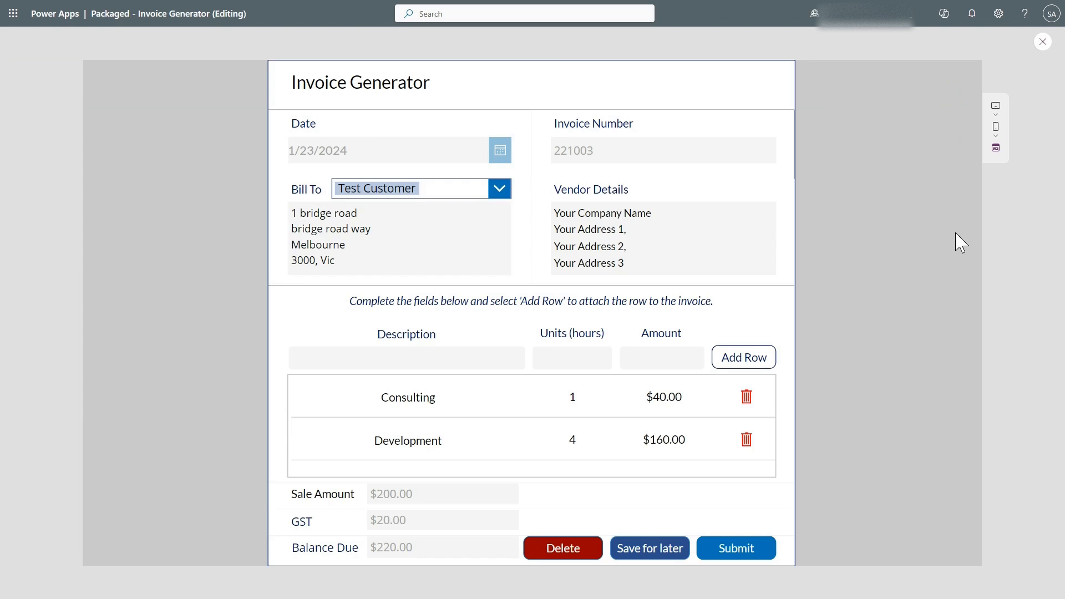
pyautogui.click(649, 548)
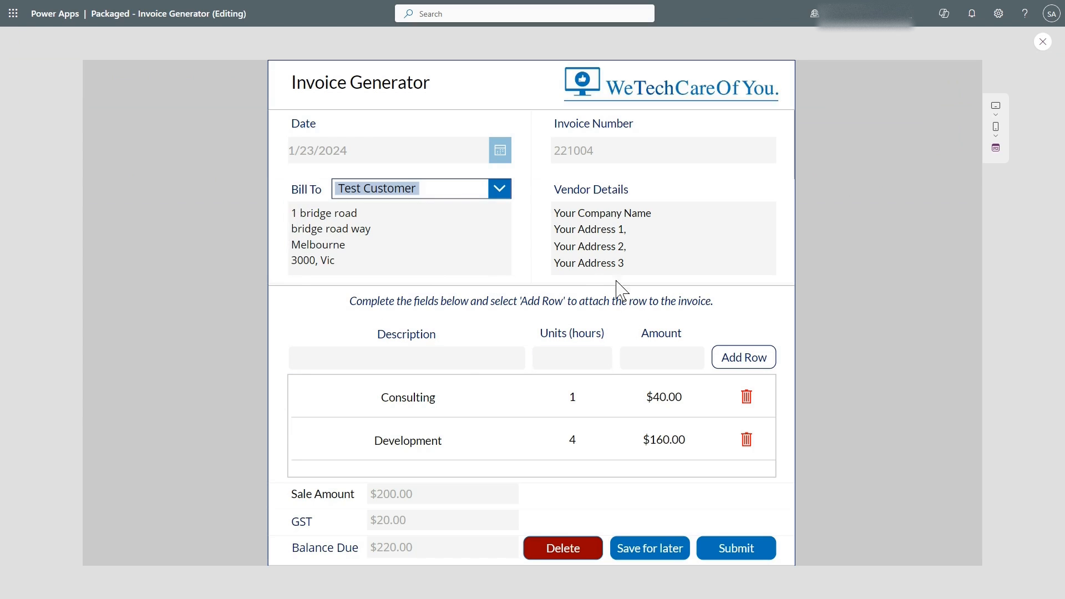
pyautogui.click(406, 357)
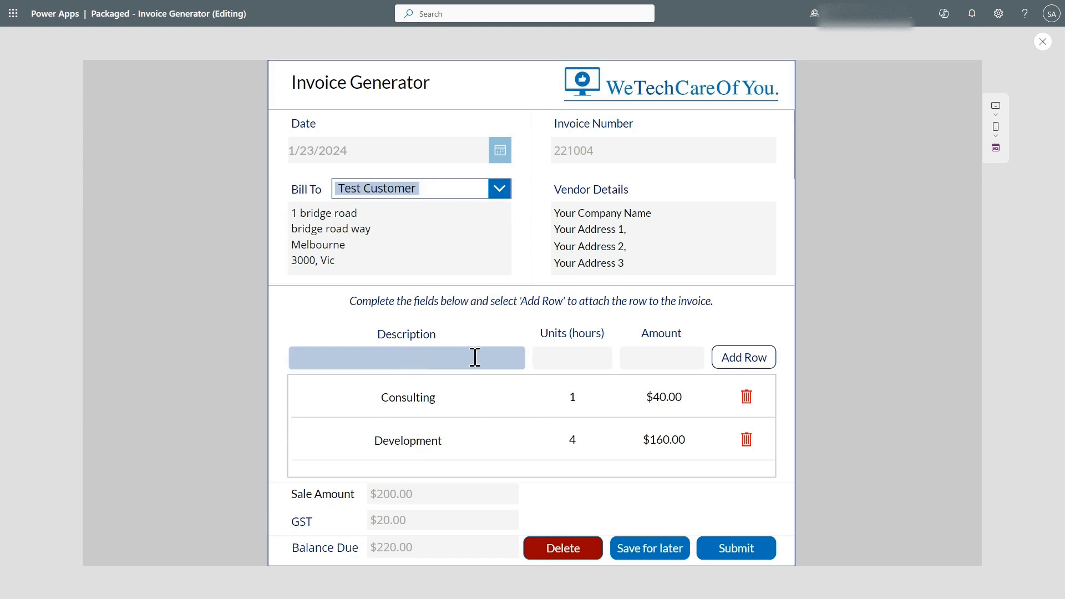
pyautogui.click(406, 357)
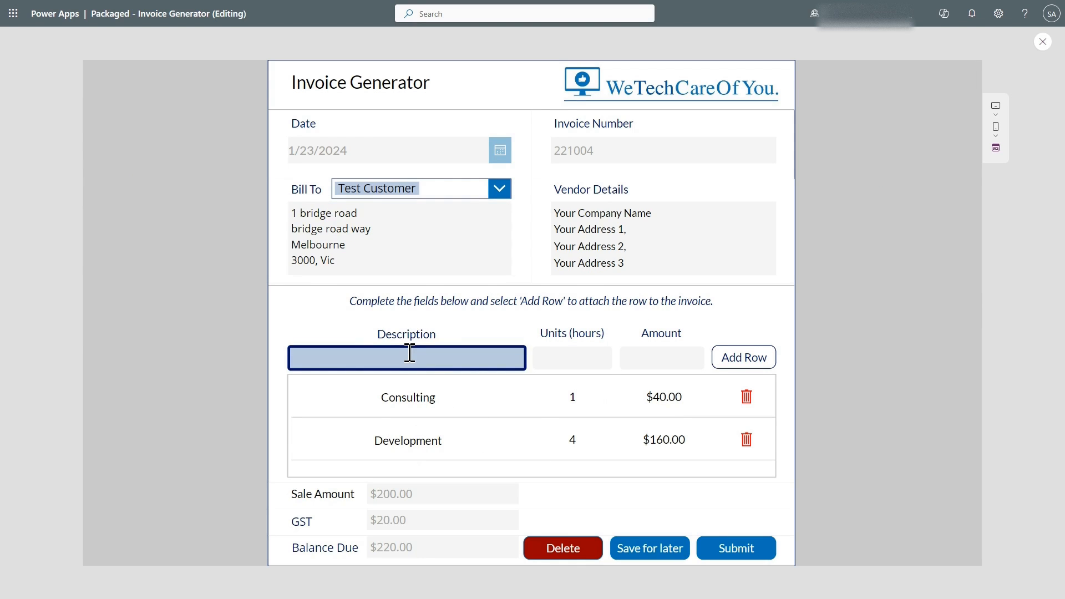
pyautogui.write('developme')
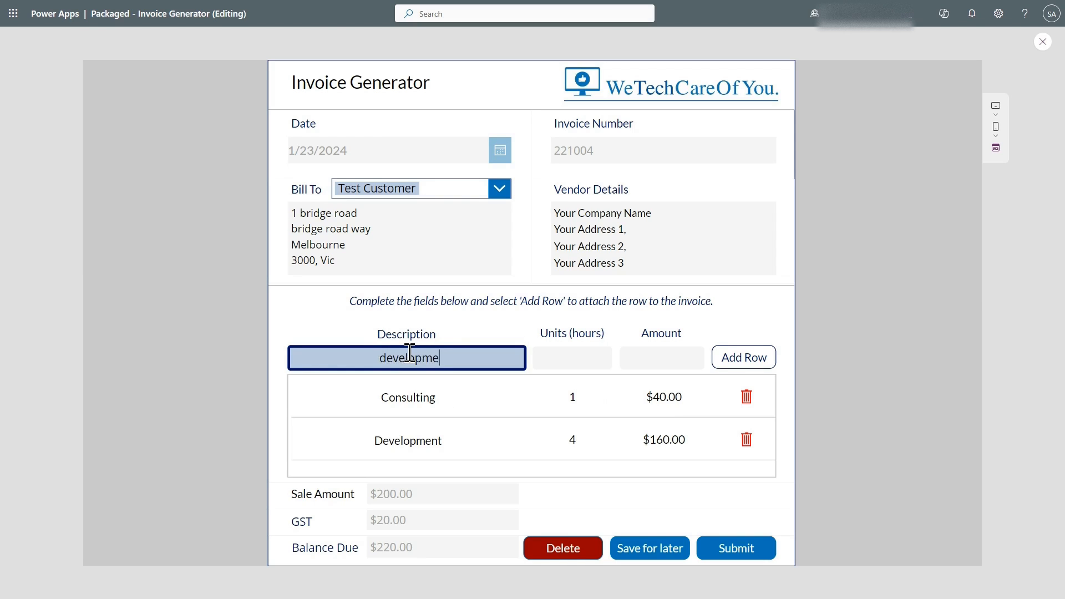
pyautogui.write('development 2')
pyautogui.click(571, 357)
pyautogui.write('3')
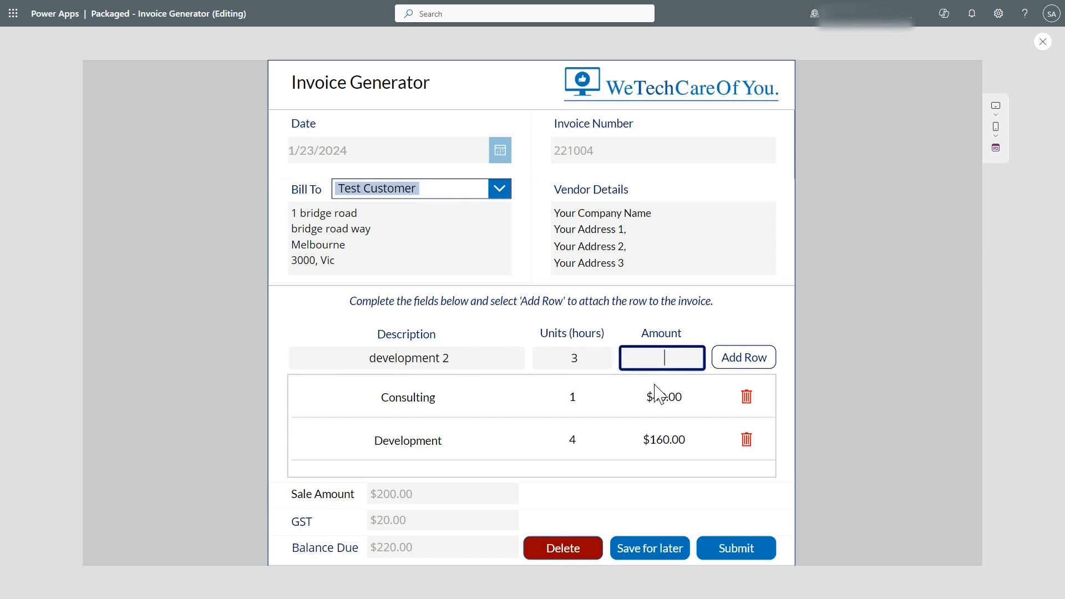
pyautogui.write('20')
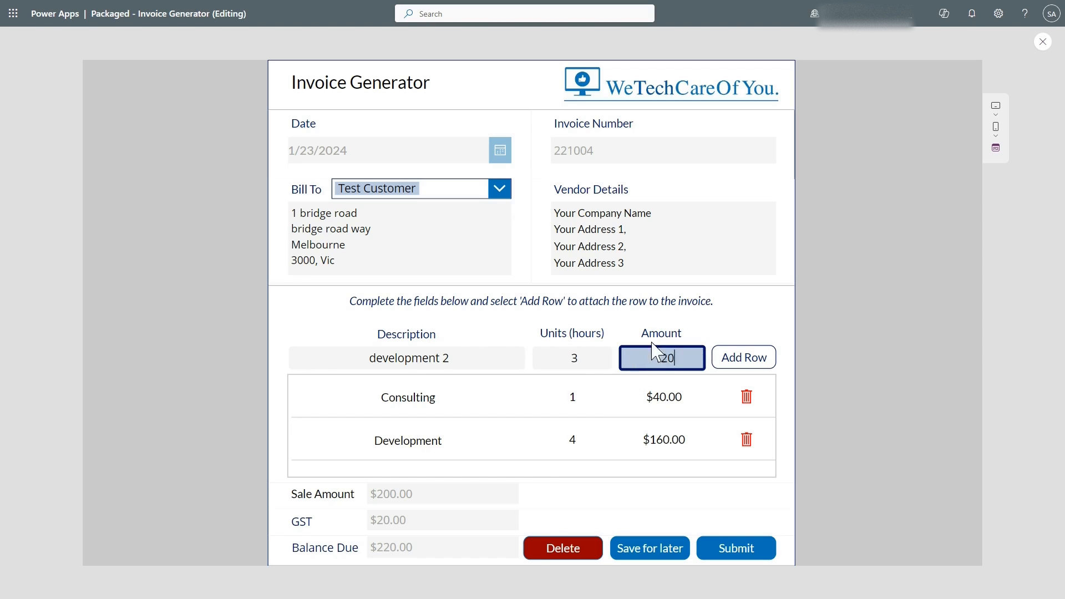
pyautogui.click(743, 356)
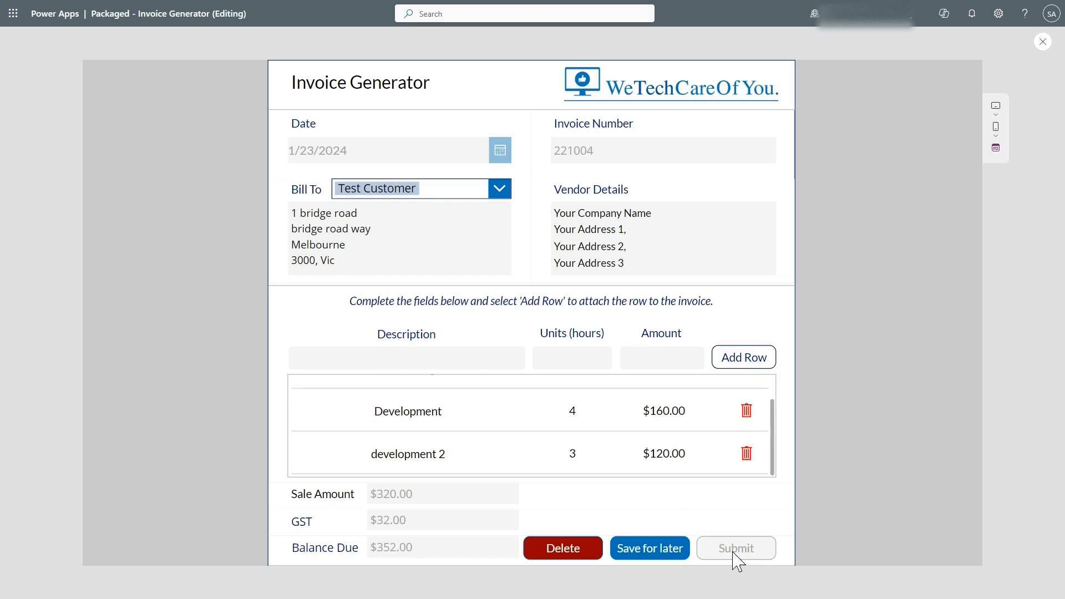
pyautogui.click(736, 548)
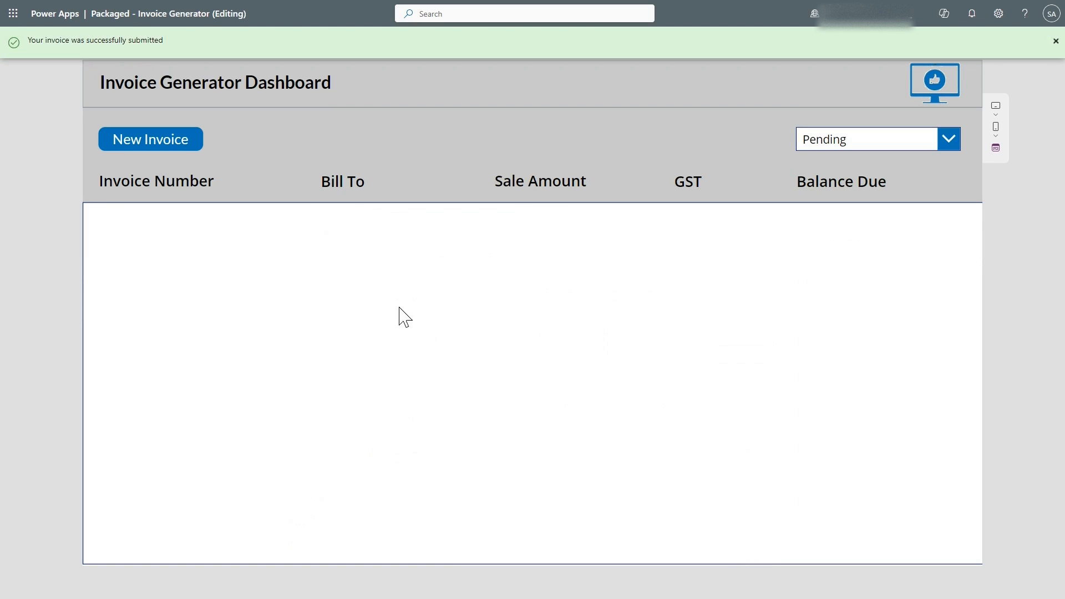
pyautogui.moveTo(380, 325)
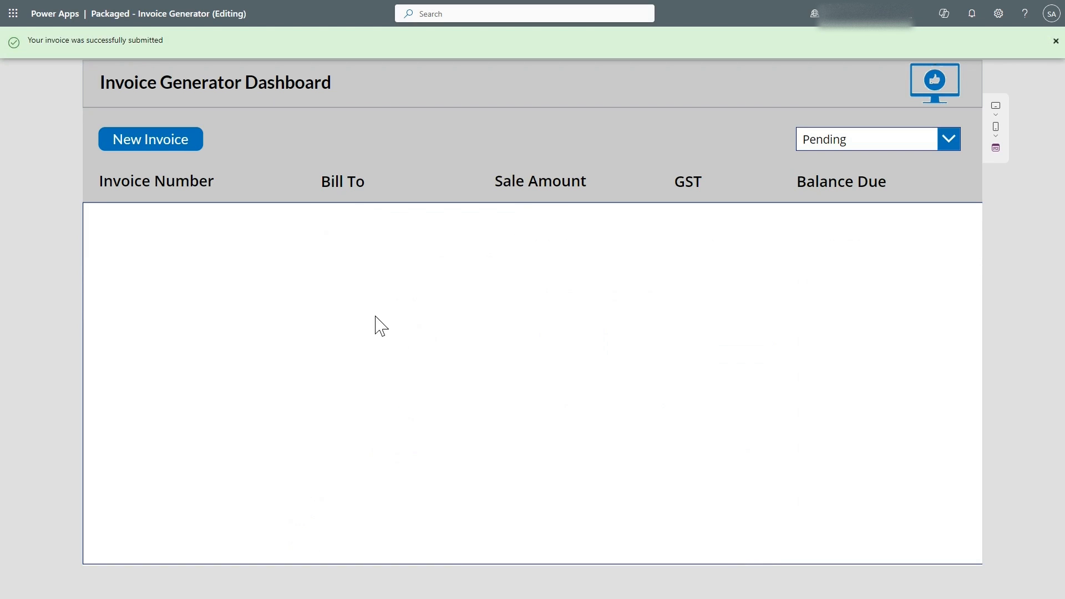
pyautogui.moveTo(852, 160)
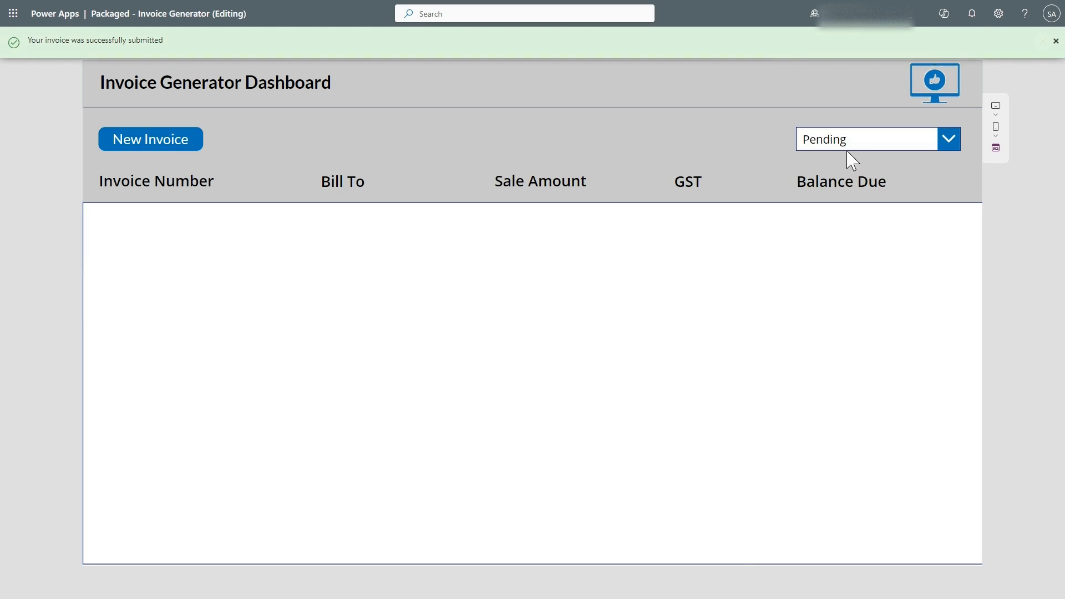
# Step: Filter the dashboard to Completed invoices, showing 221004 at $352.00 with the 221002 entries
pyautogui.click(867, 138)
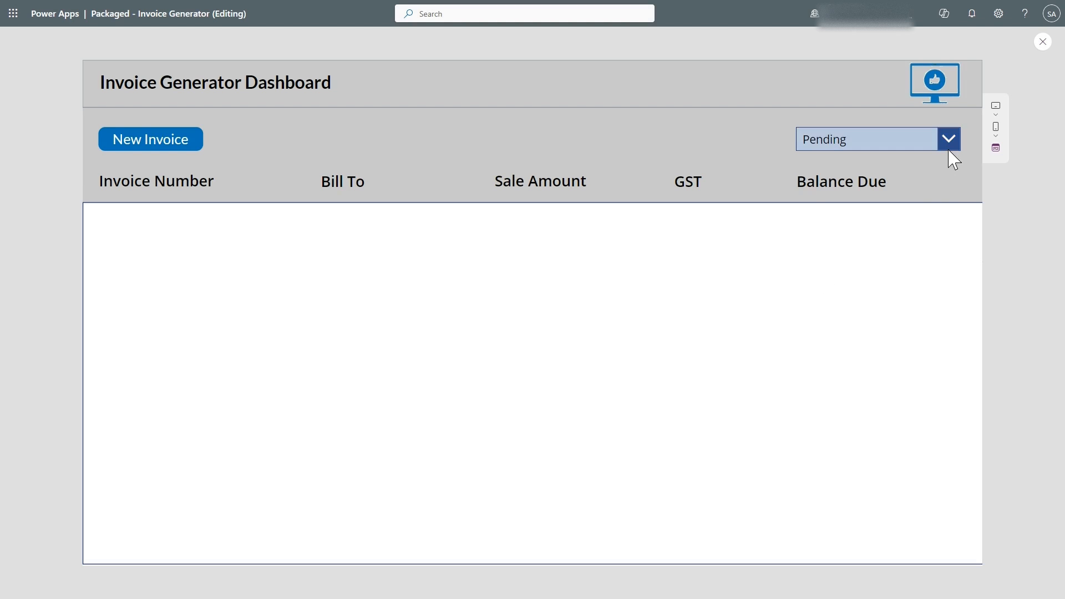
pyautogui.click(866, 139)
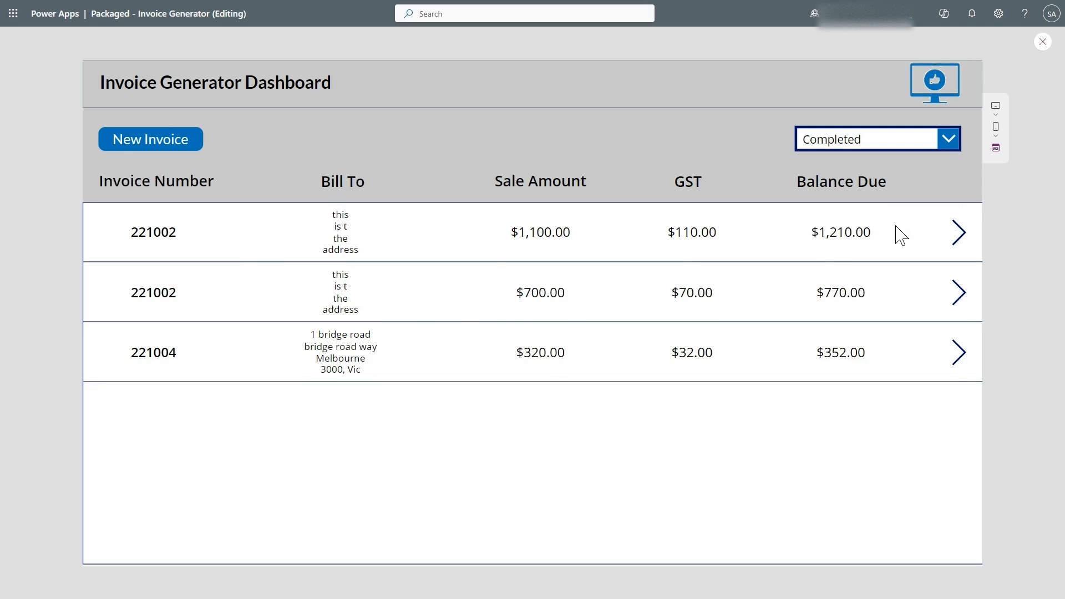
pyautogui.click(876, 139)
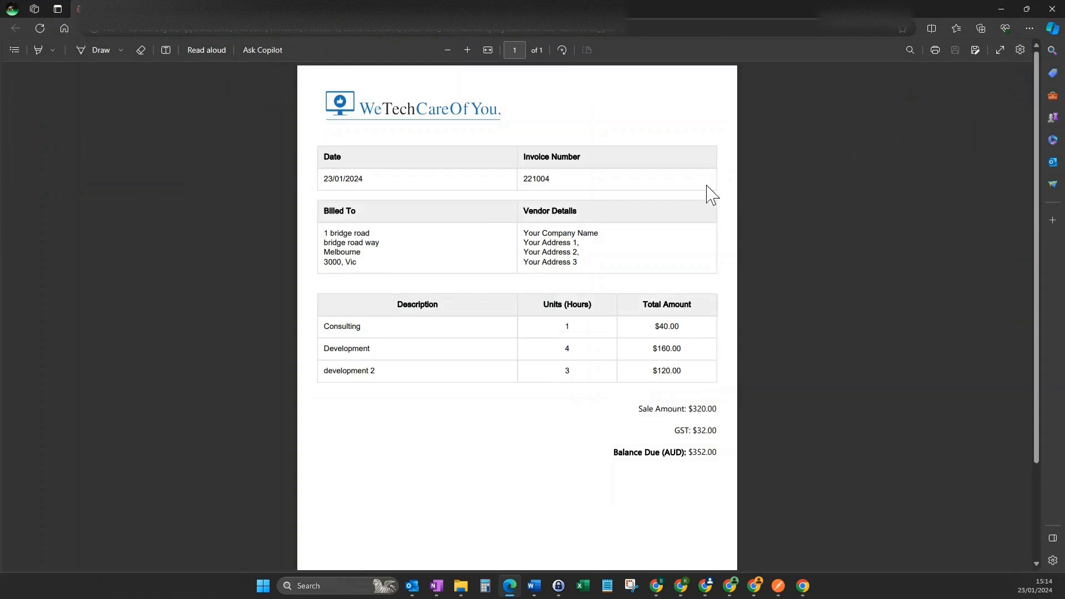
pyautogui.moveTo(633, 333)
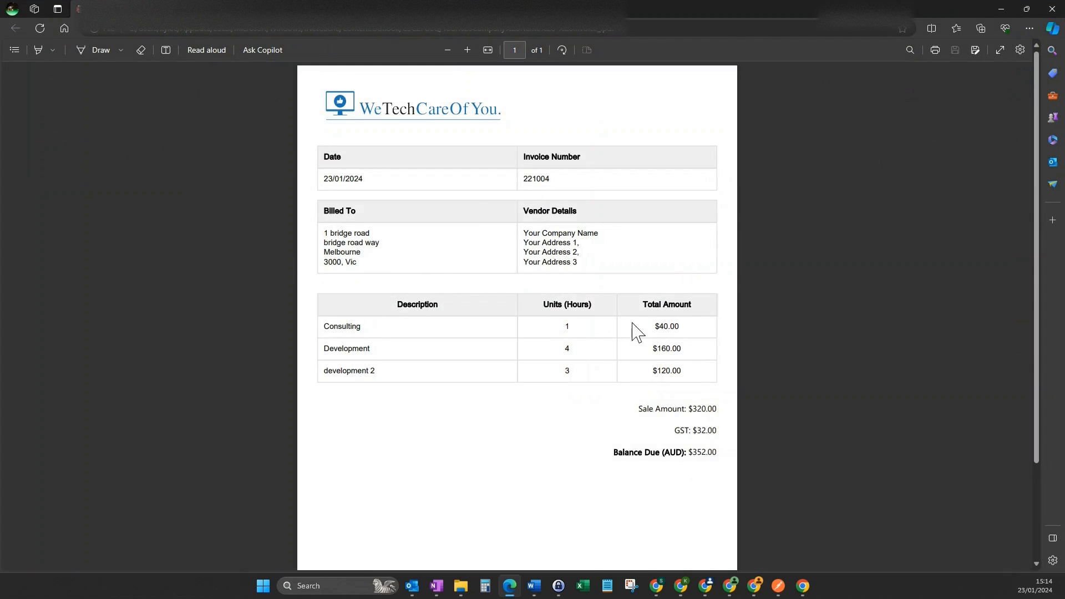